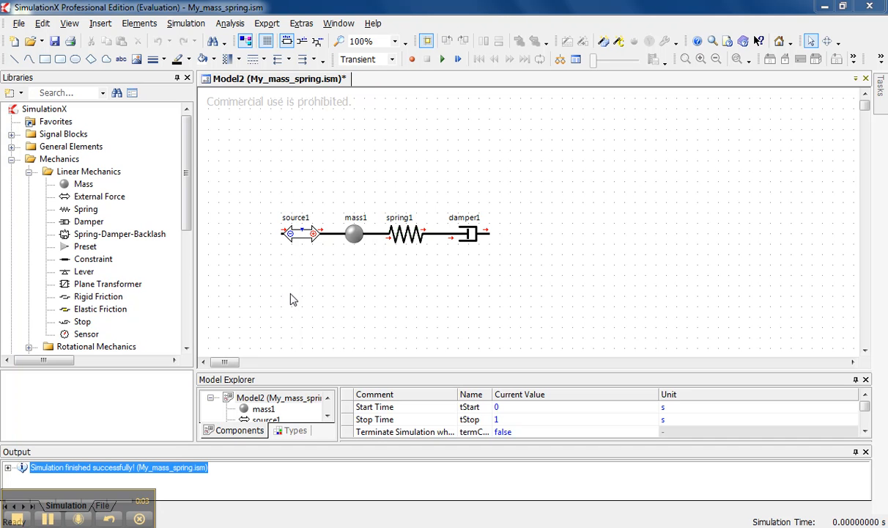
mouse_move(309, 291)
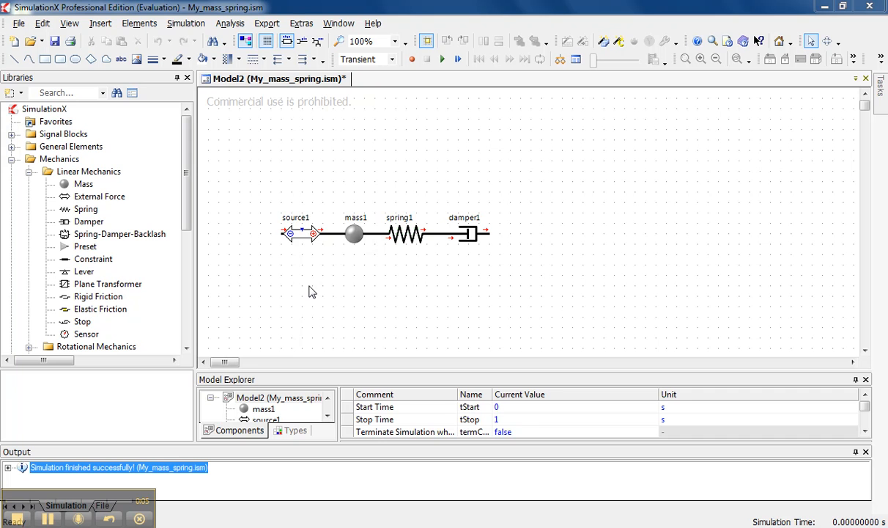
mouse_move(349, 284)
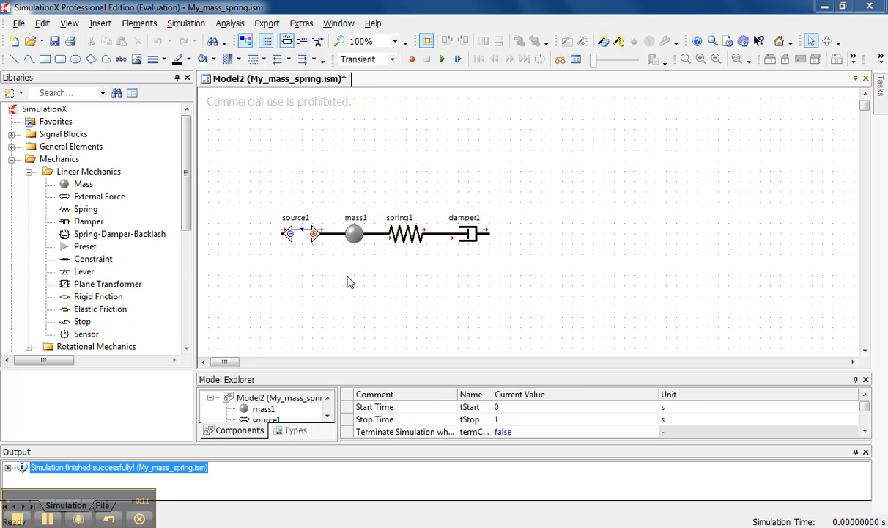
mouse_move(322, 265)
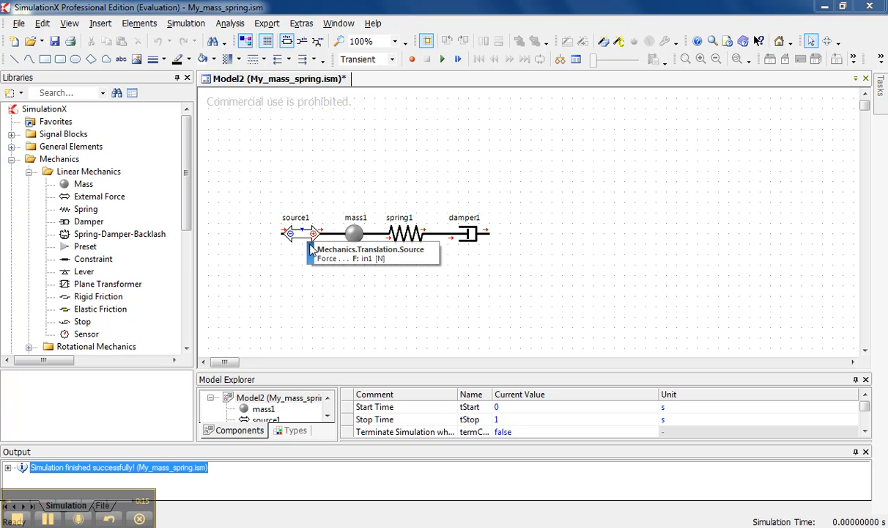
mouse_move(359, 261)
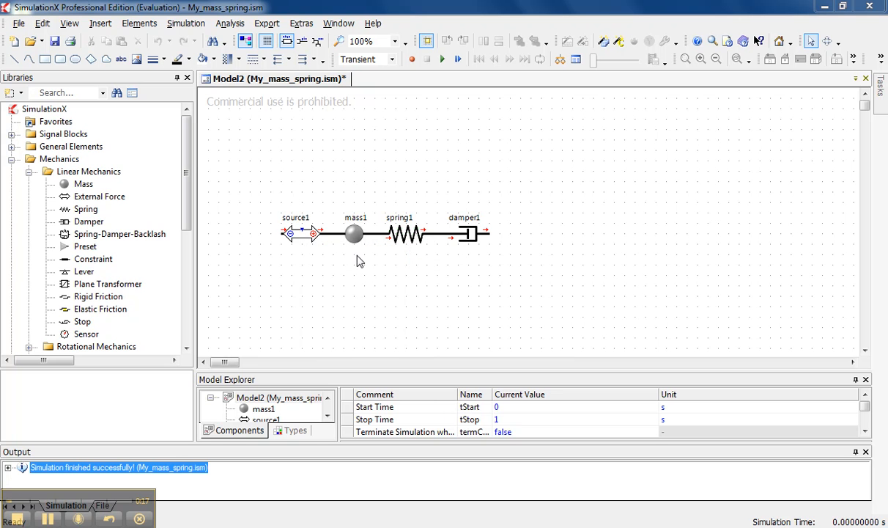
mouse_move(405, 254)
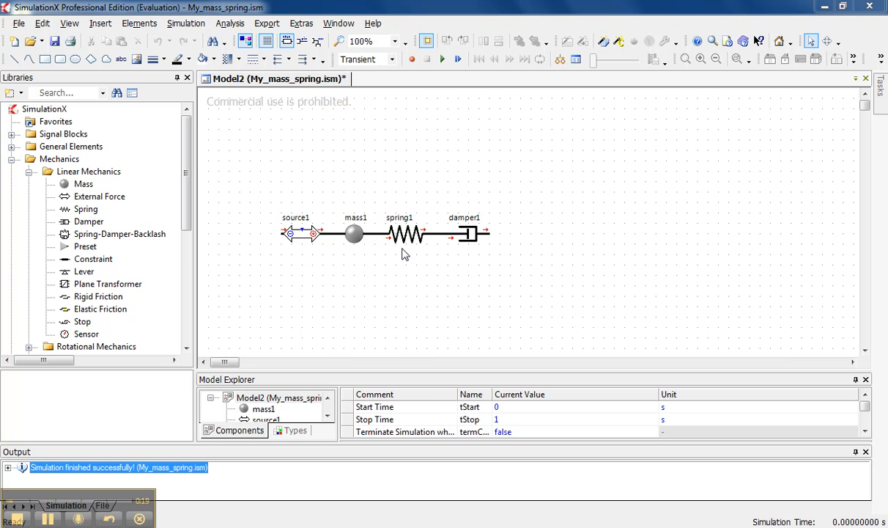
mouse_move(454, 255)
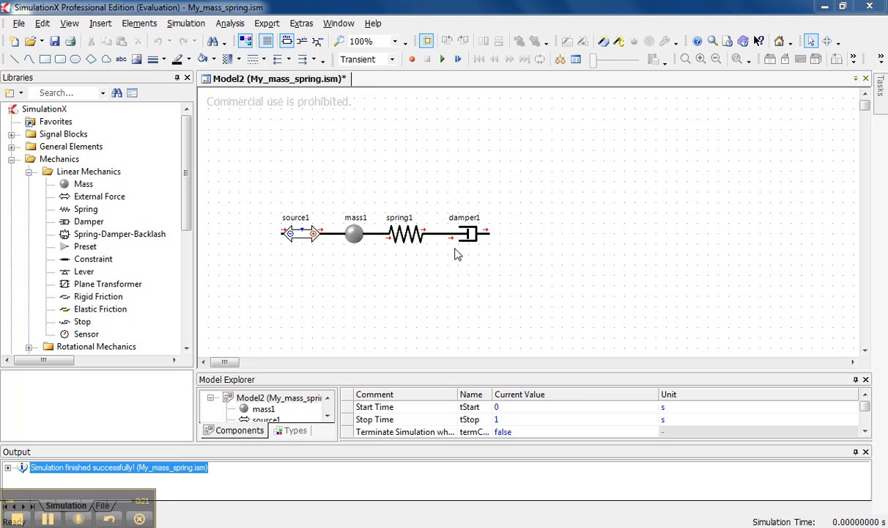
mouse_move(455, 256)
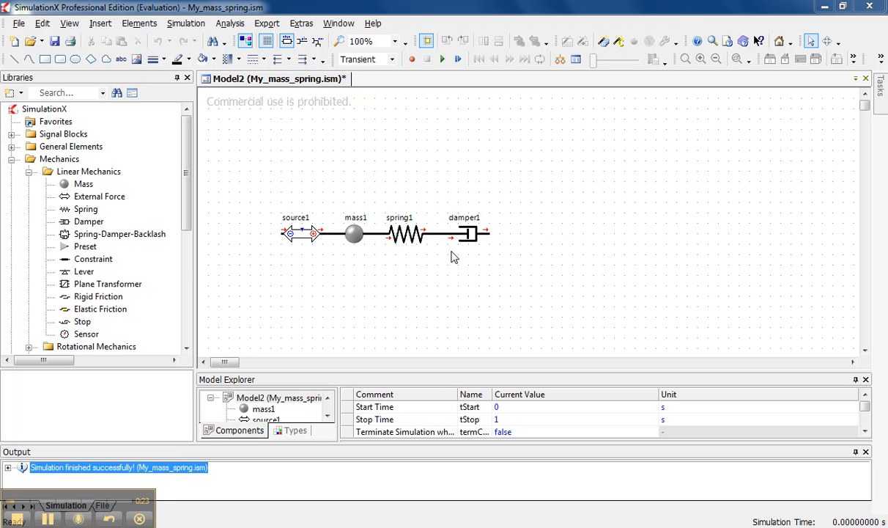
mouse_move(381, 253)
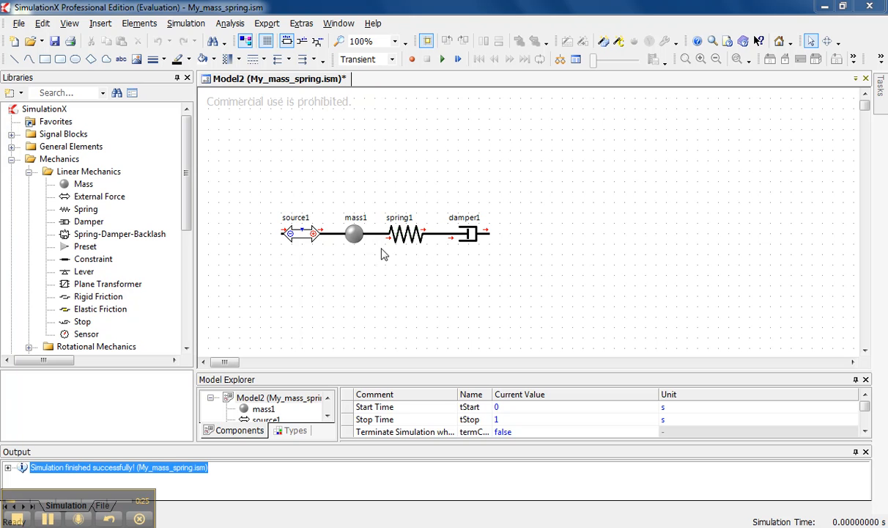
mouse_move(223, 70)
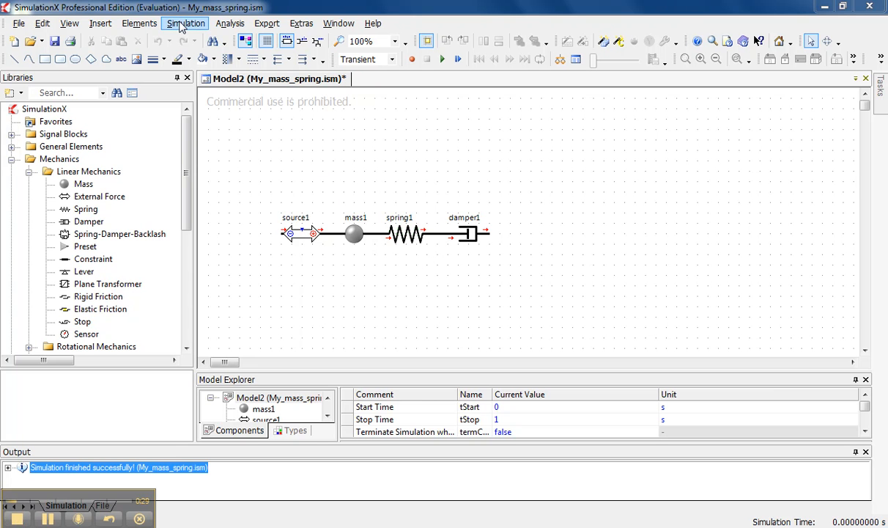
Step: Review transient settings: start time 0, stop time 1, minimum output step size 0.001
left_click(185, 24)
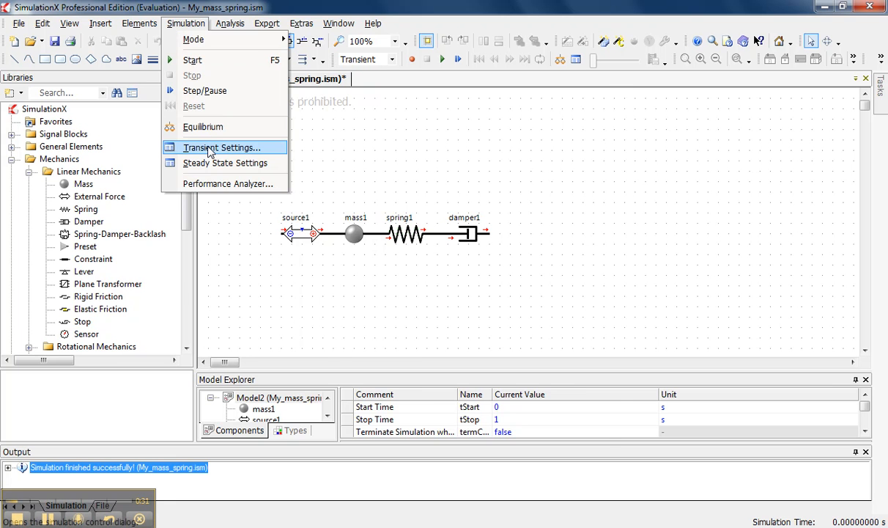
left_click(220, 146)
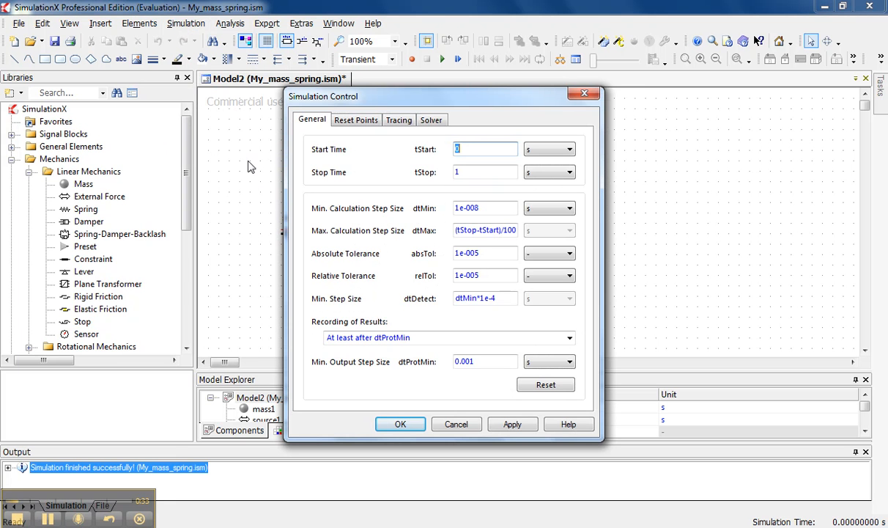
mouse_move(324, 173)
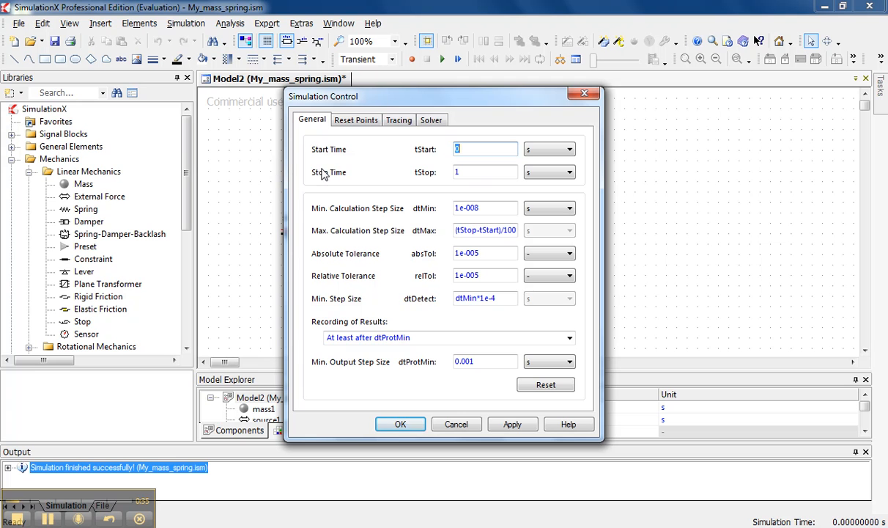
mouse_move(346, 209)
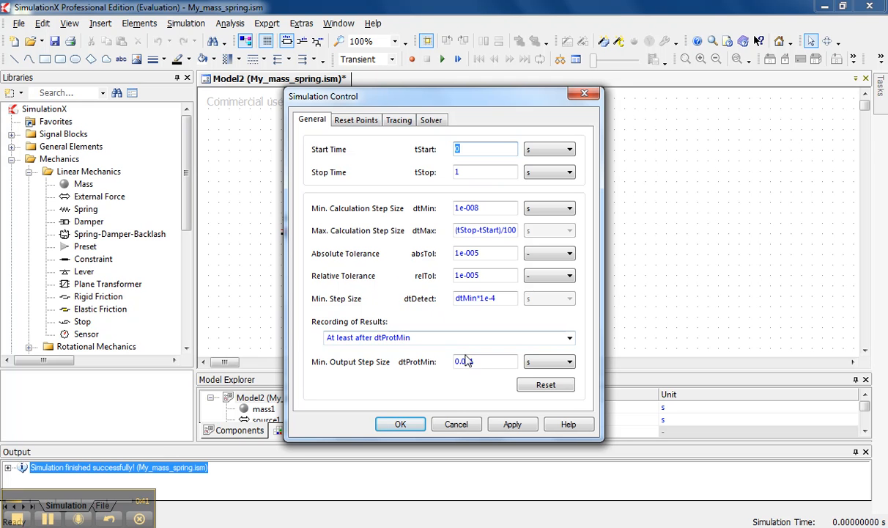
type("0.001")
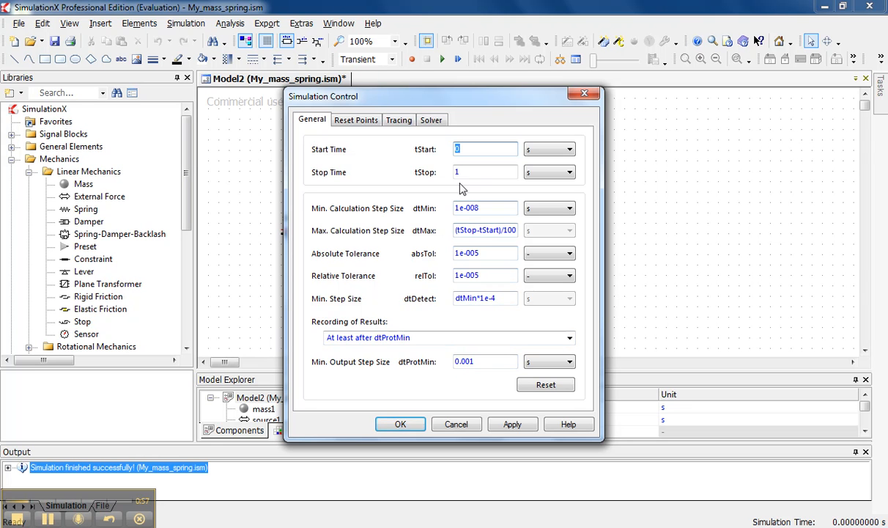
Step: Review the BDF Method solver with sparse matrix solver and accept the settings
left_click(431, 120)
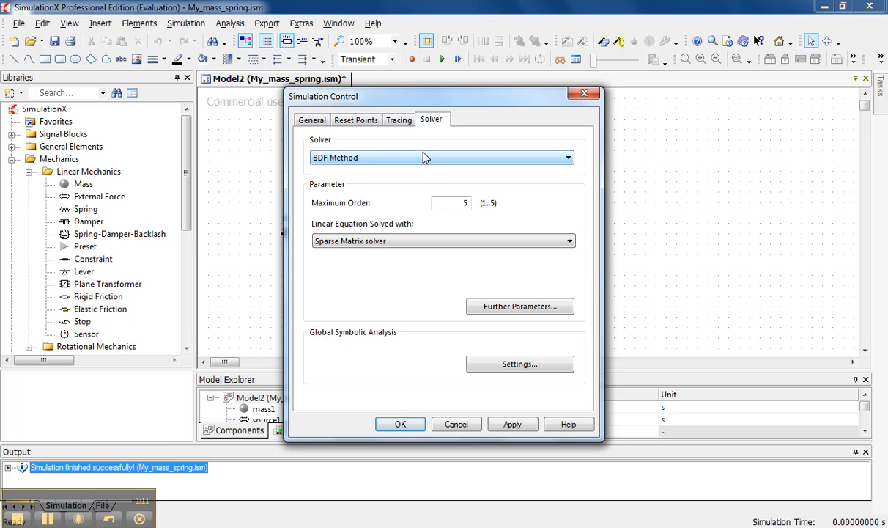
mouse_move(417, 212)
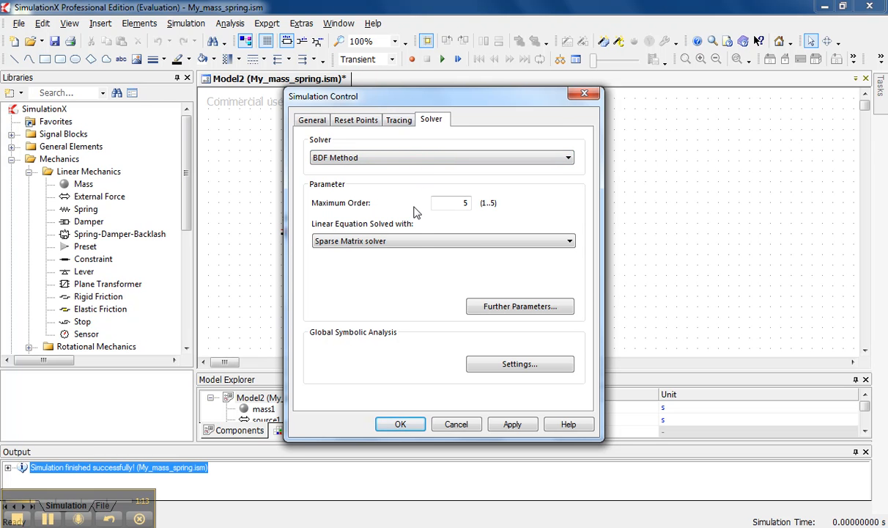
left_click(400, 423)
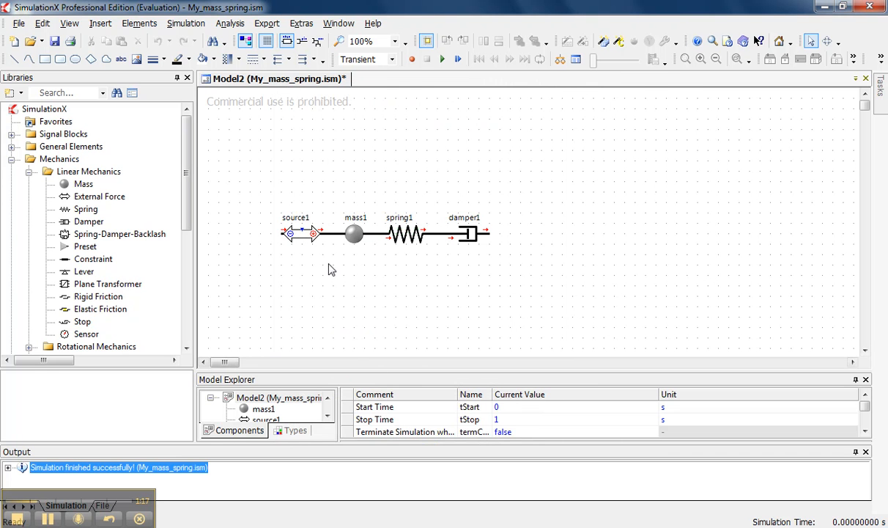
mouse_move(272, 117)
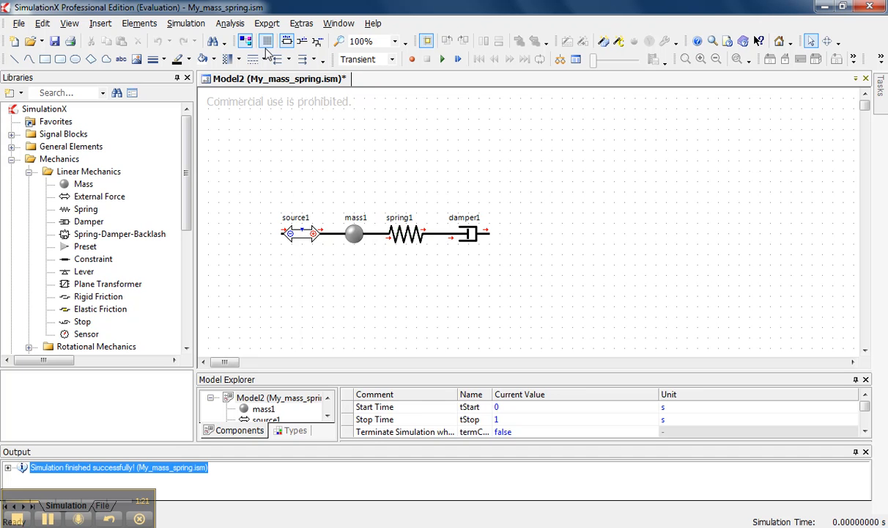
Step: Start code export for My_mass_spring with the NI VeriStand / LabVIEW project type
left_click(266, 23)
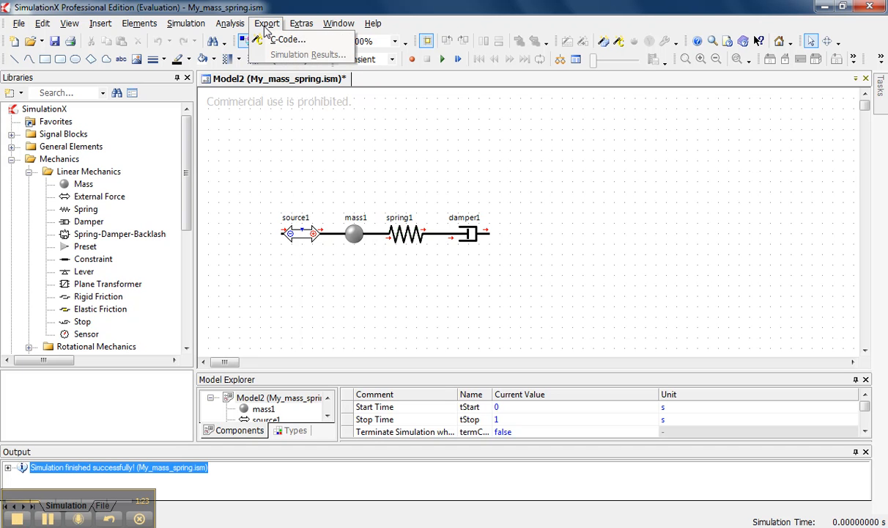
left_click(285, 39)
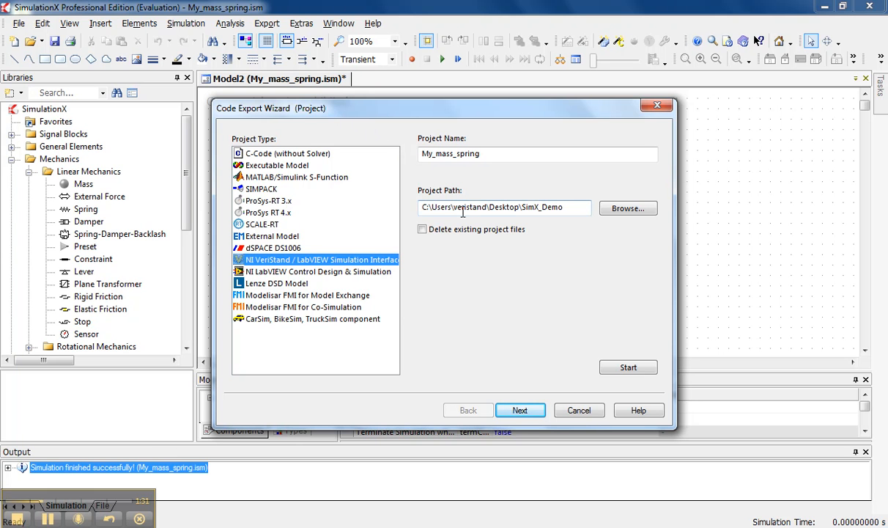
mouse_move(466, 214)
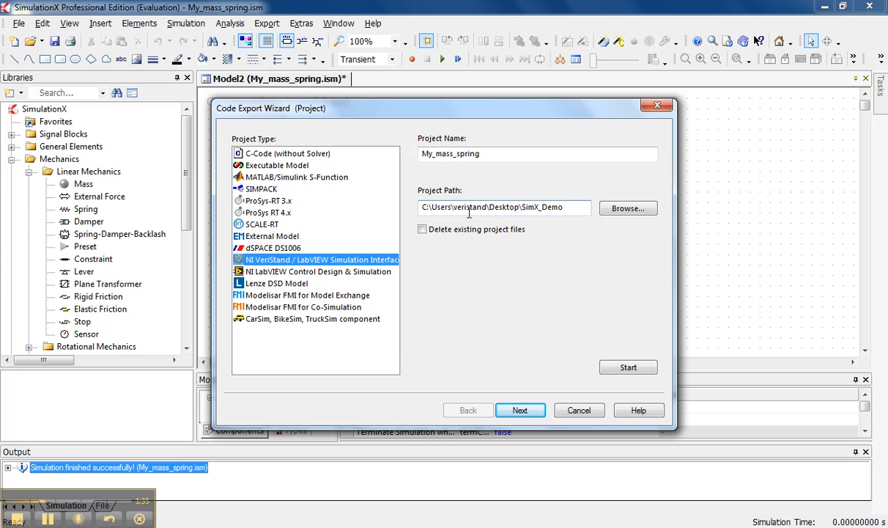
mouse_move(403, 233)
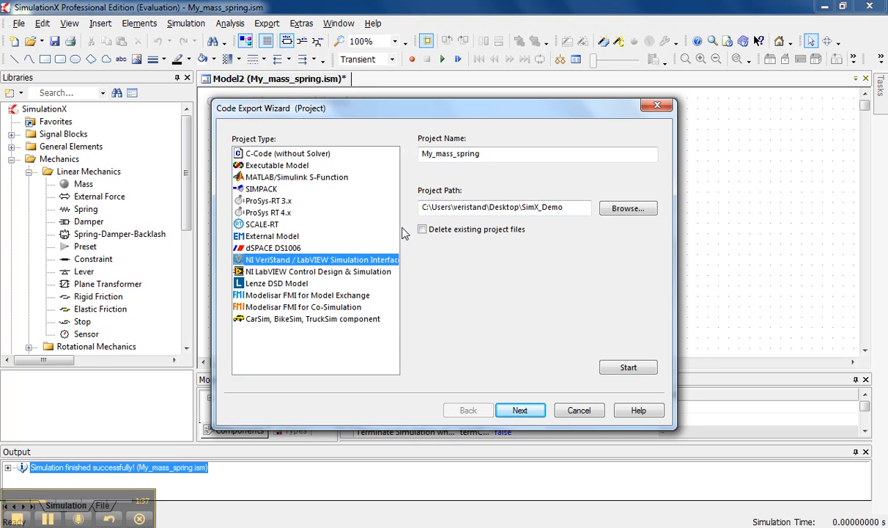
mouse_move(354, 270)
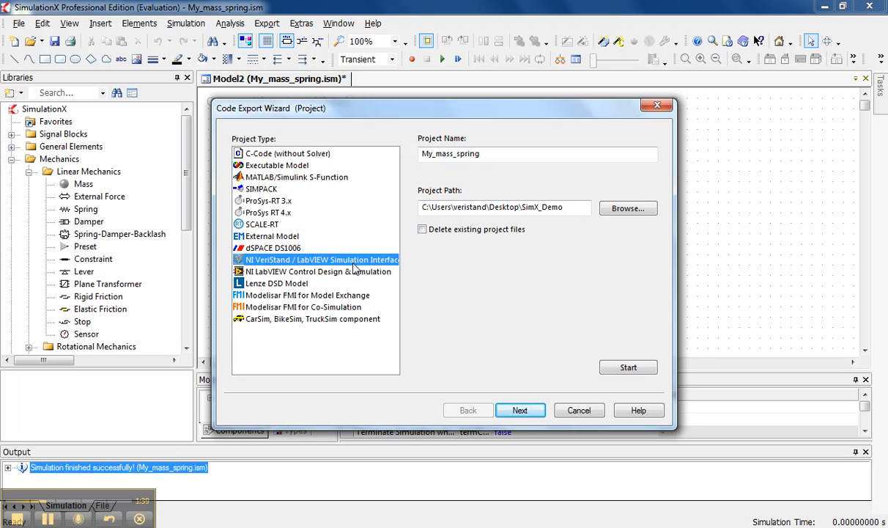
mouse_move(340, 270)
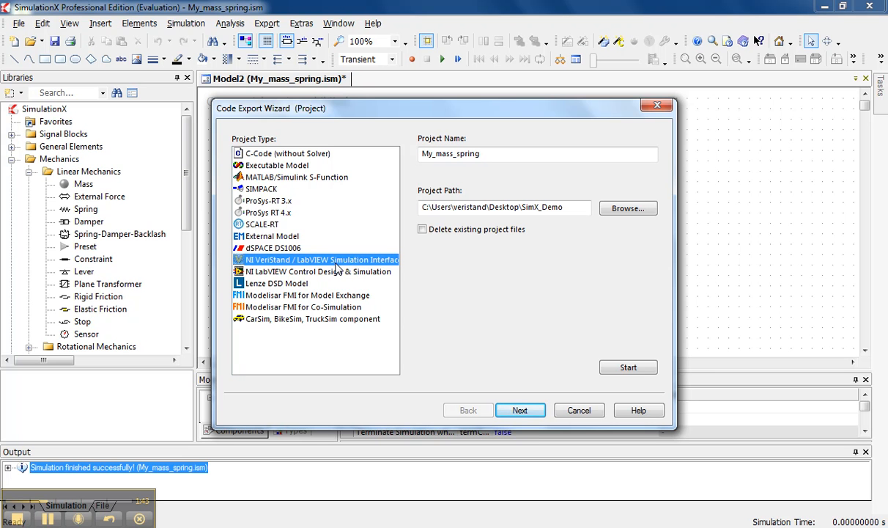
mouse_move(336, 267)
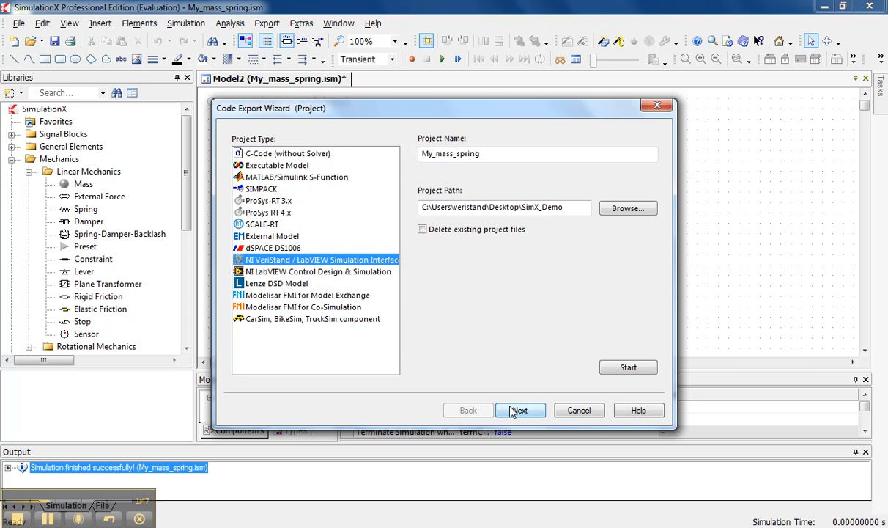
Step: Add source1's signal input in1 as the exported model's input
left_click(520, 411)
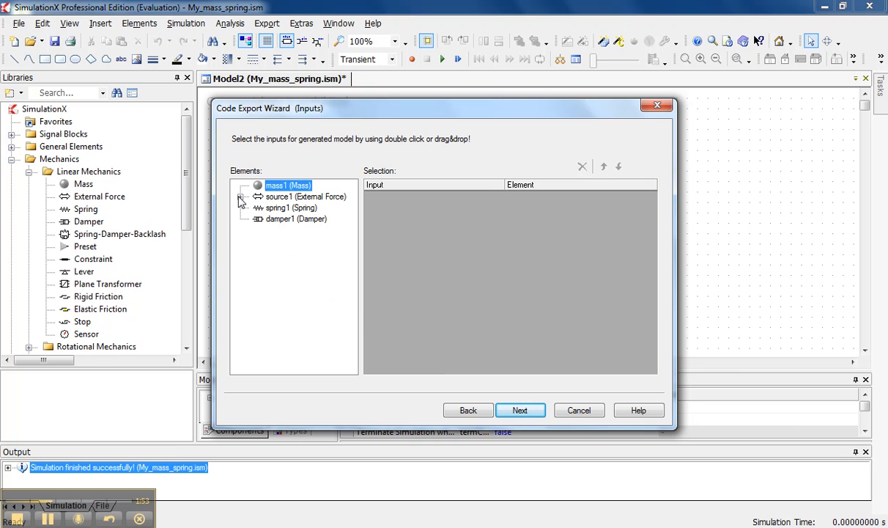
left_click(242, 196)
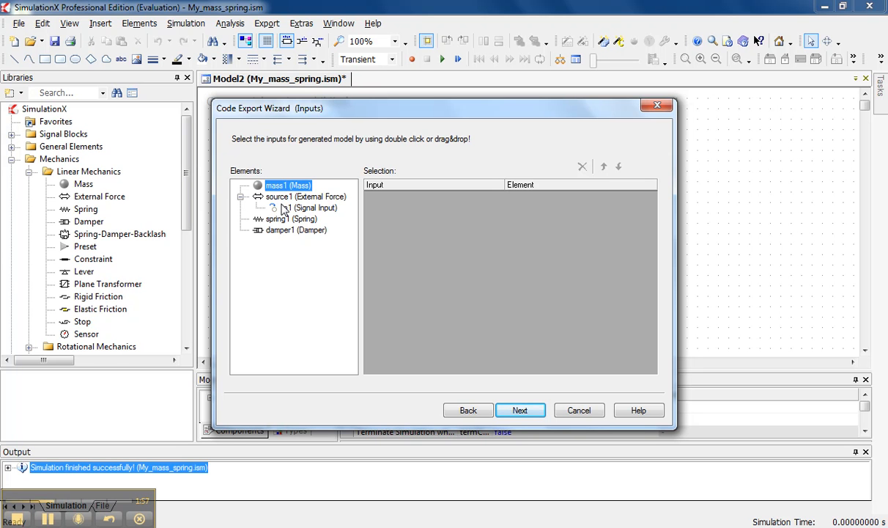
mouse_move(285, 211)
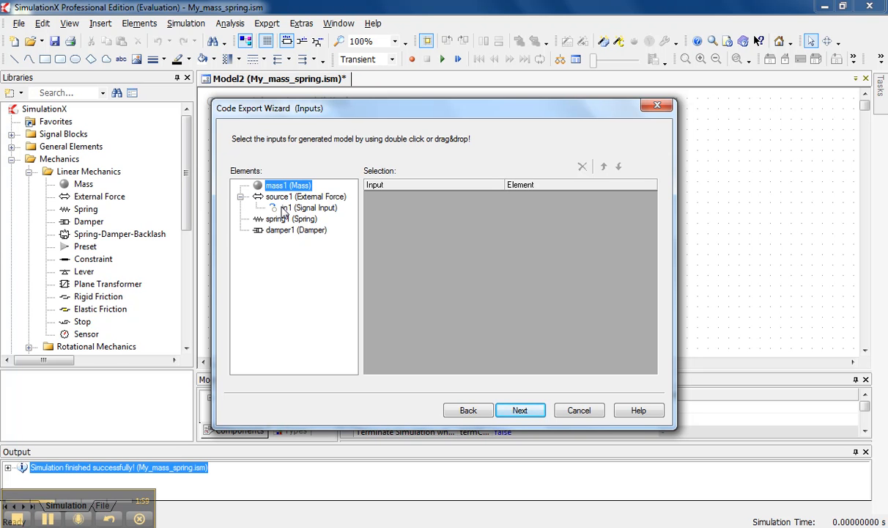
double_click(311, 209)
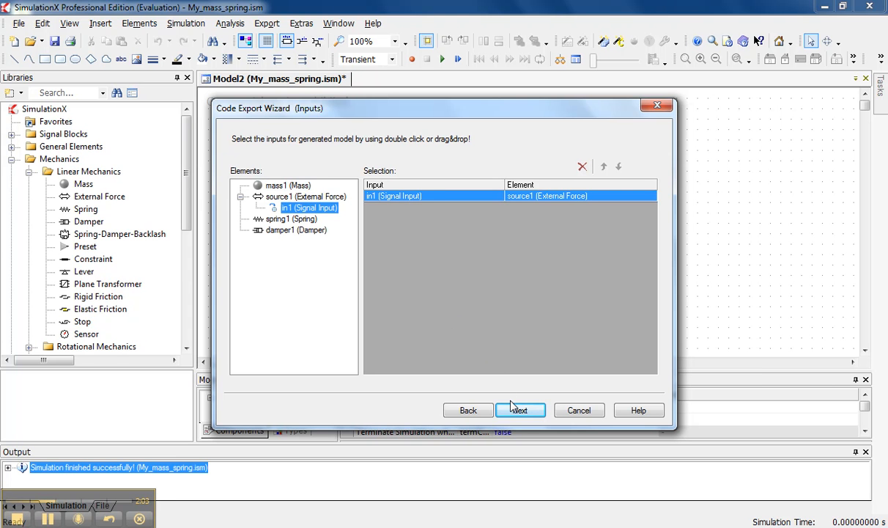
left_click(520, 410)
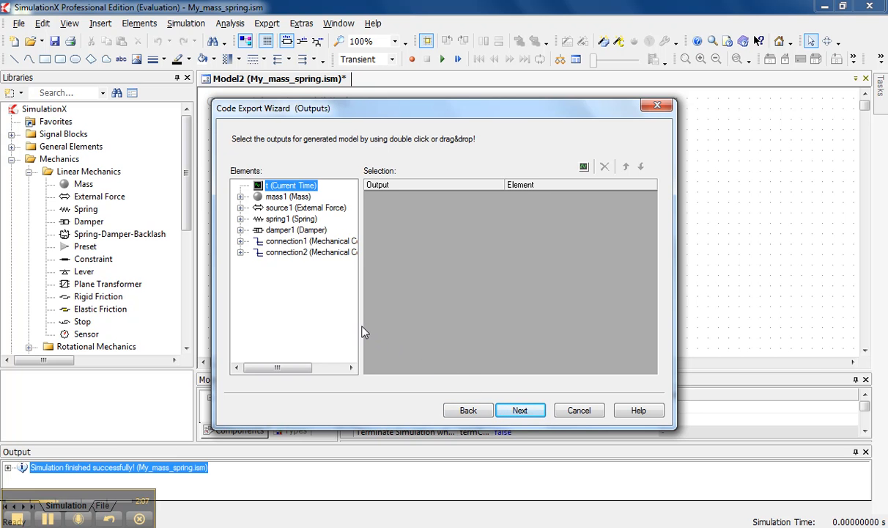
mouse_move(308, 301)
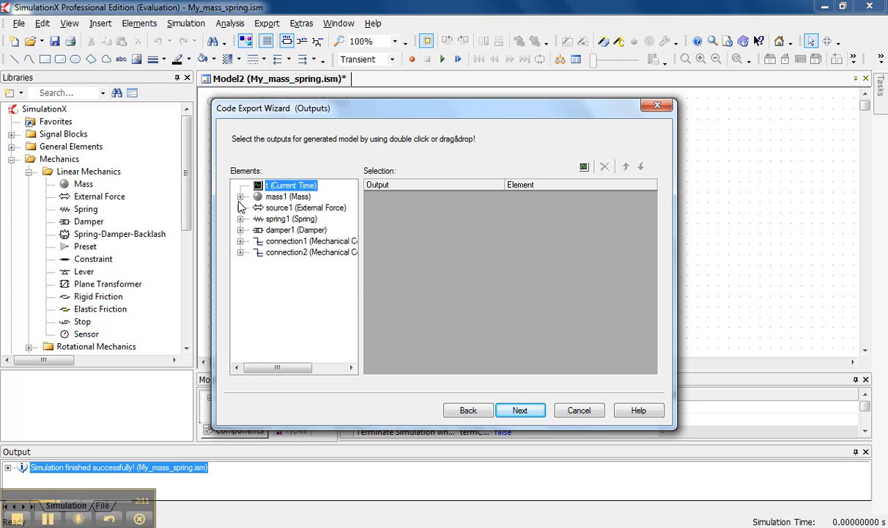
Step: Add mass1's displacement x, velocity v and acceleration a as exported outputs
left_click(240, 197)
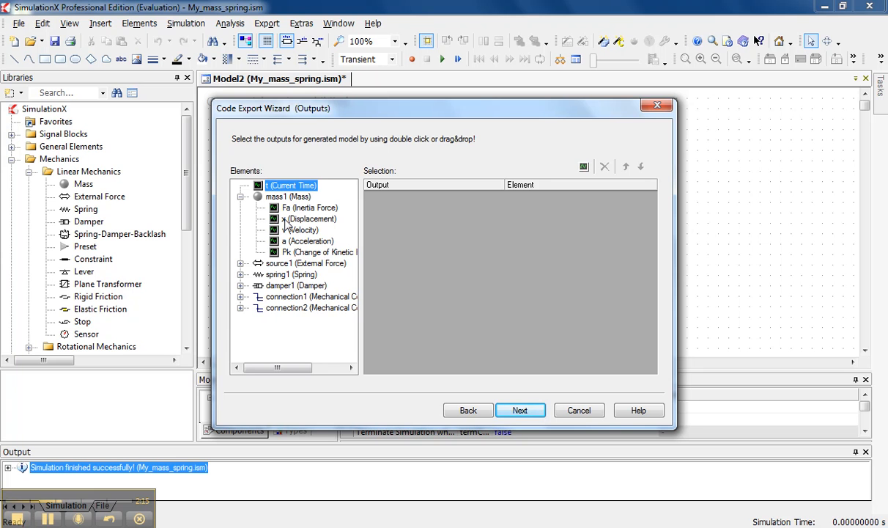
double_click(309, 219)
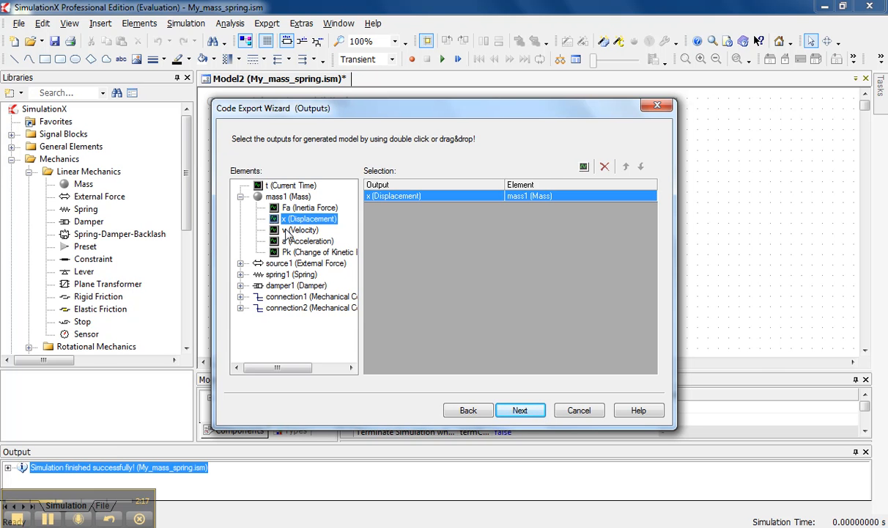
double_click(302, 228)
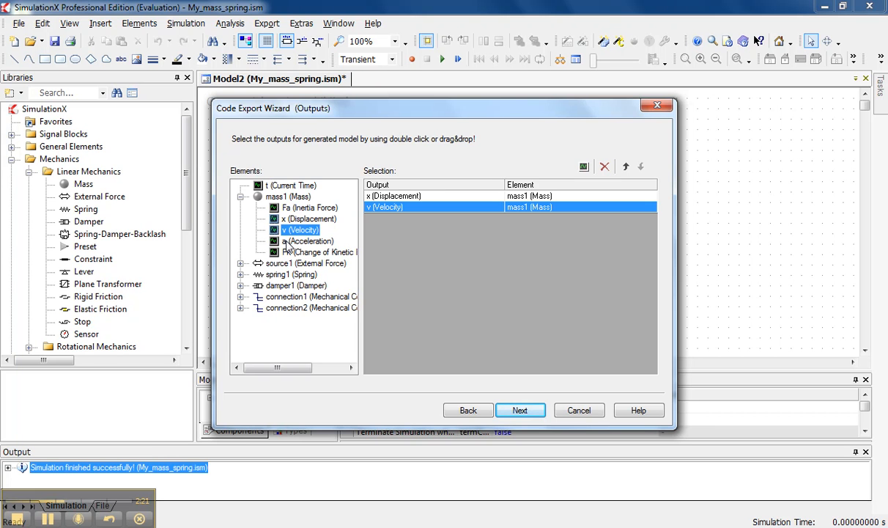
double_click(307, 240)
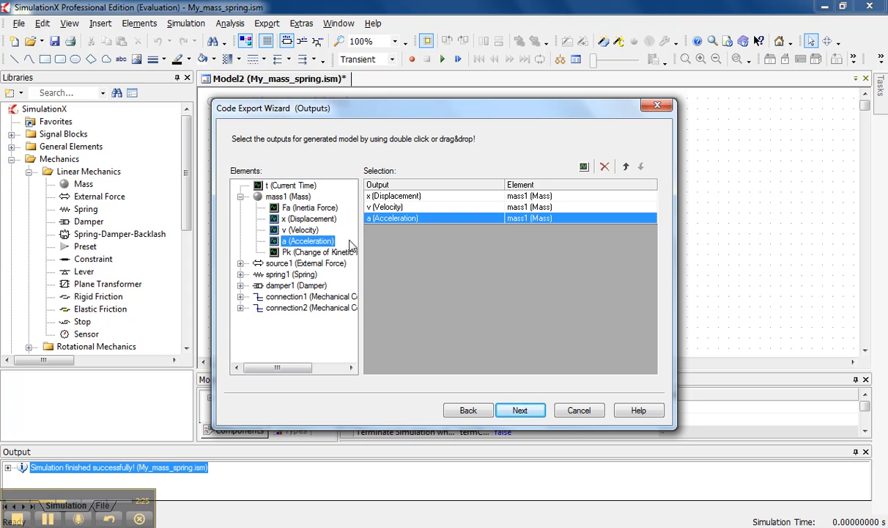
mouse_move(509, 388)
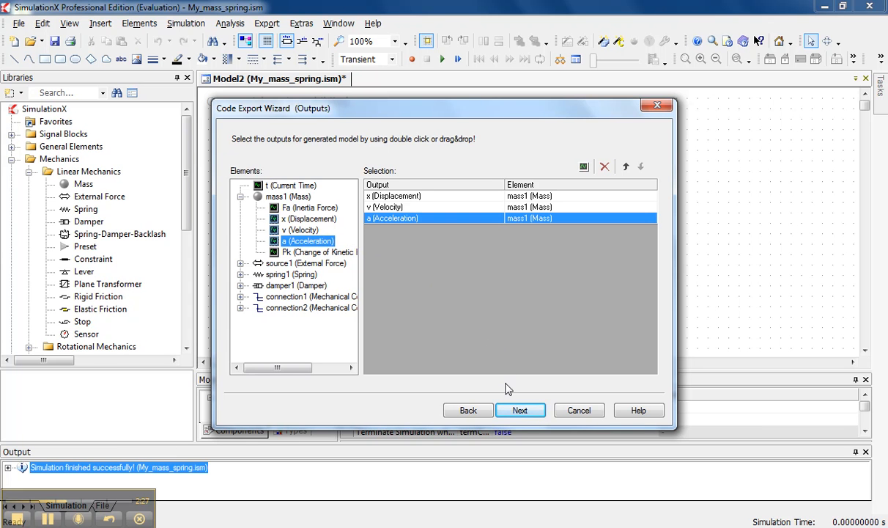
left_click(520, 410)
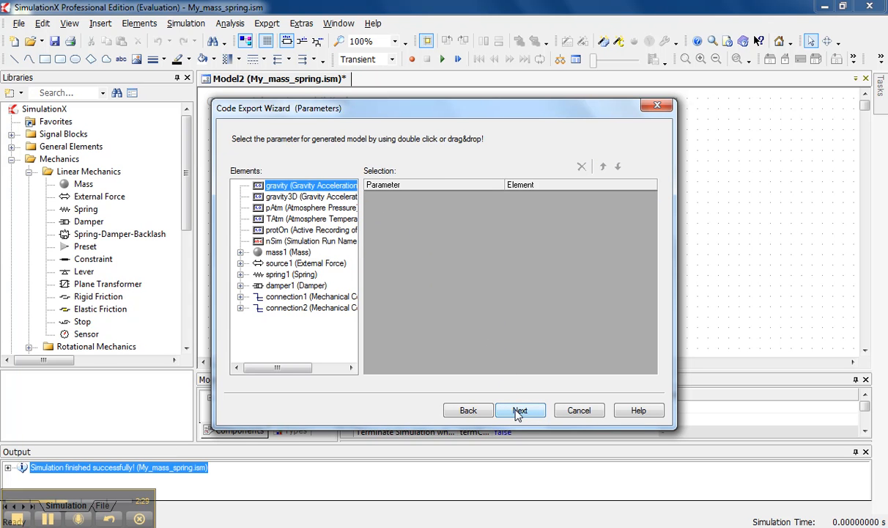
mouse_move(492, 393)
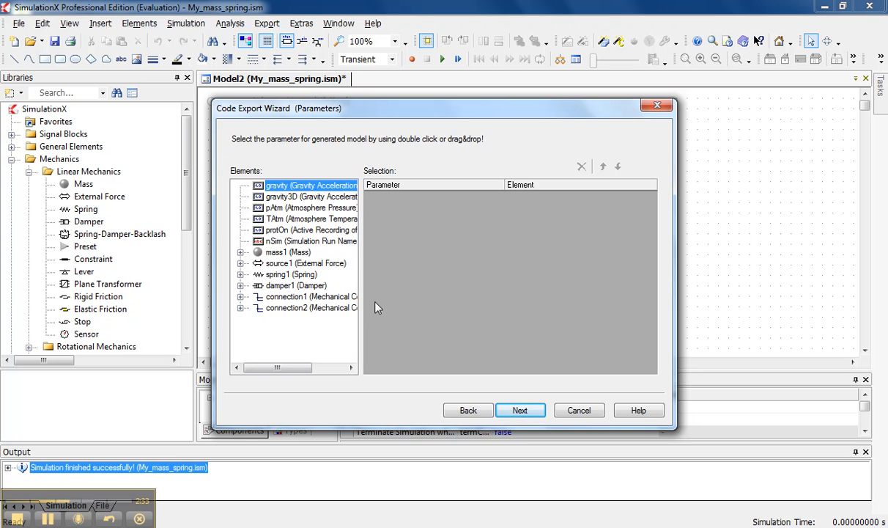
mouse_move(241, 256)
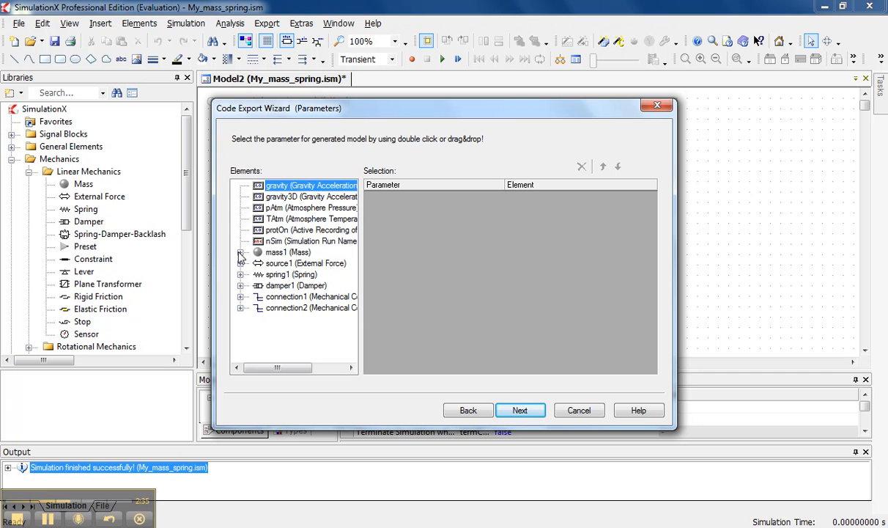
Step: Add mass m, spring stiffness k and damping b as exported parameters
left_click(240, 252)
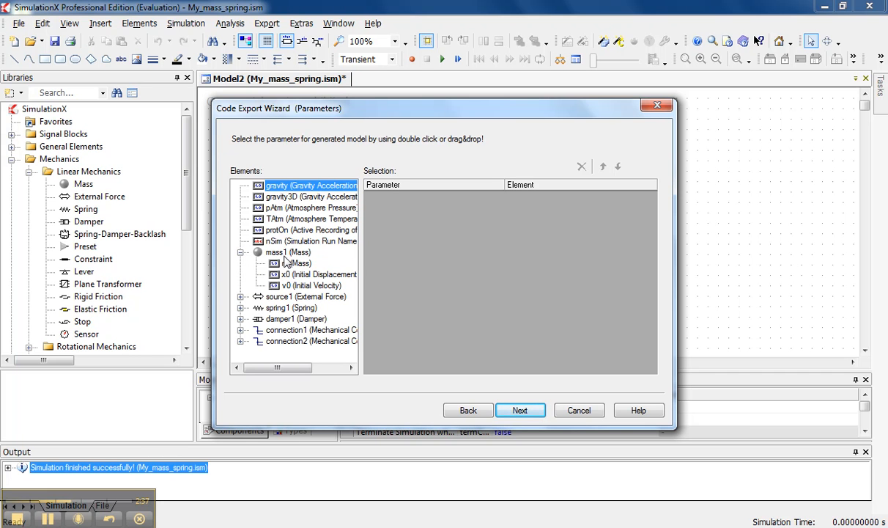
double_click(292, 263)
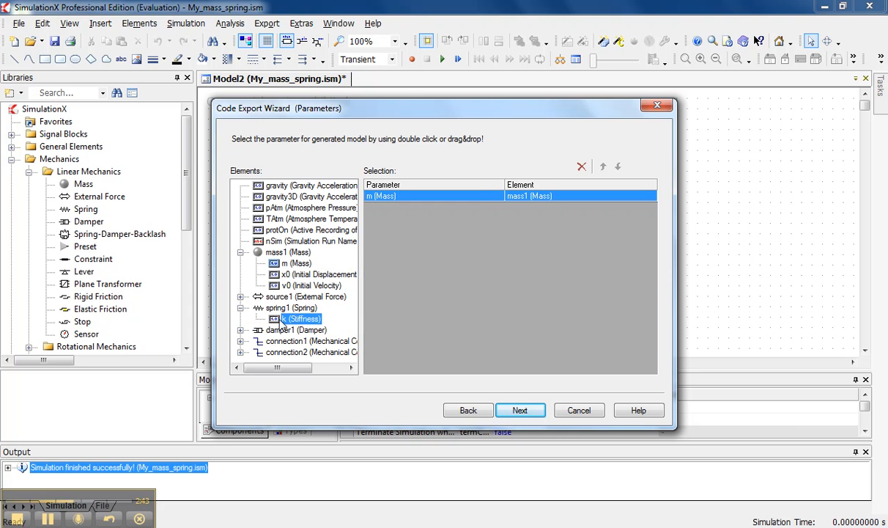
double_click(299, 318)
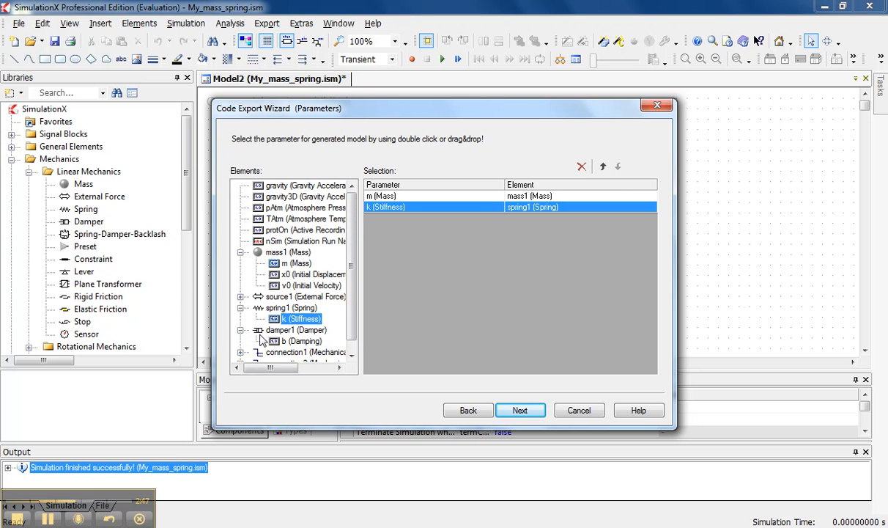
double_click(298, 340)
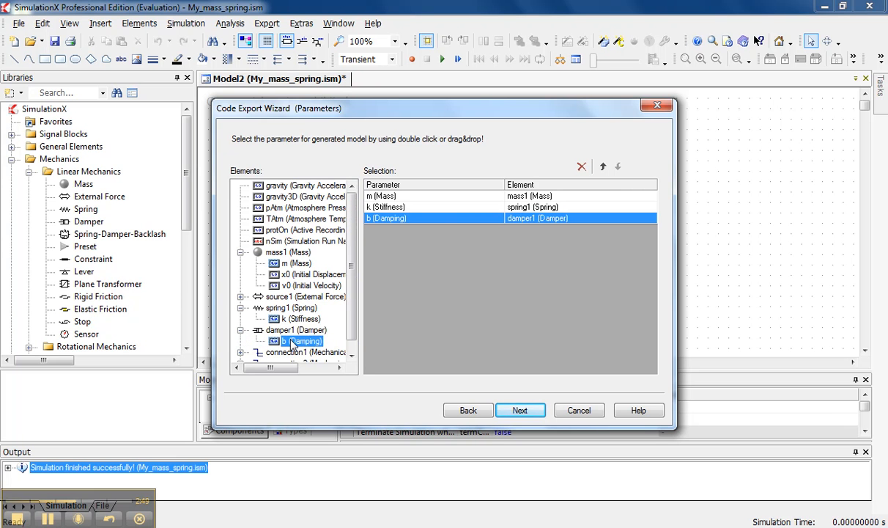
mouse_move(453, 357)
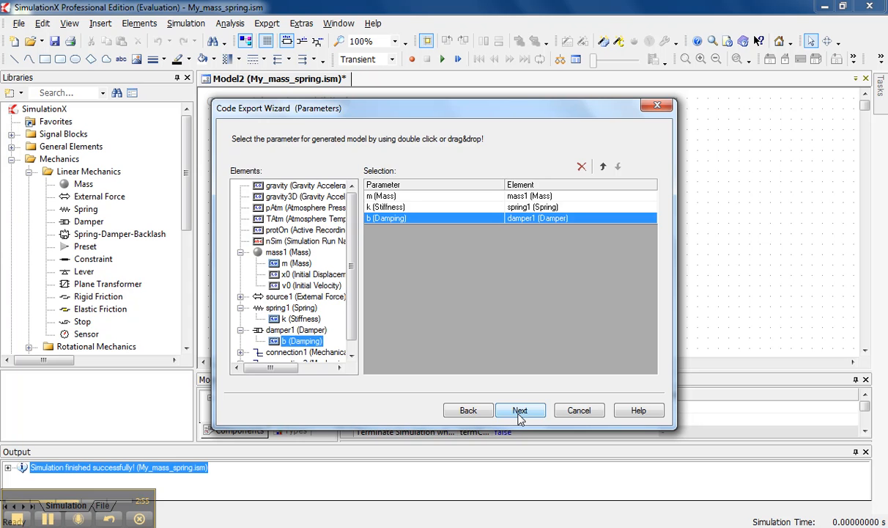
Step: Generate the My_mass_spring code with 0 errors and continue to compiler post-processing
left_click(520, 410)
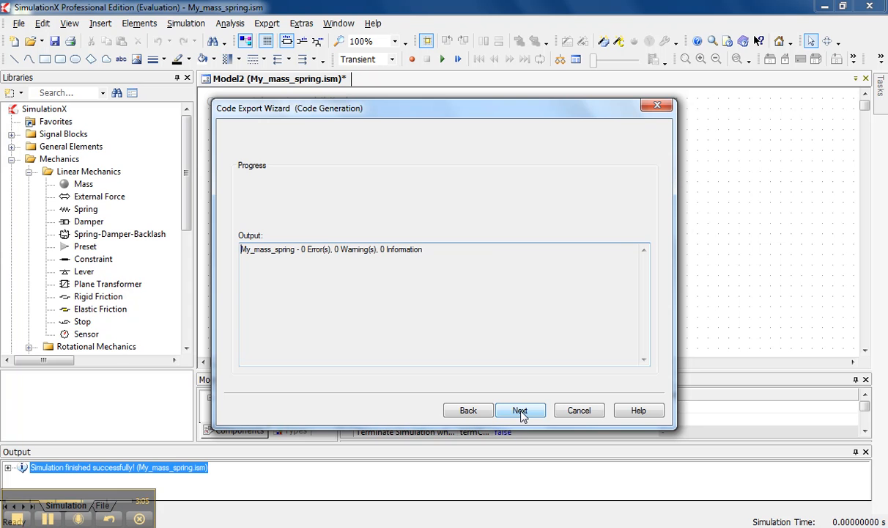
left_click(520, 410)
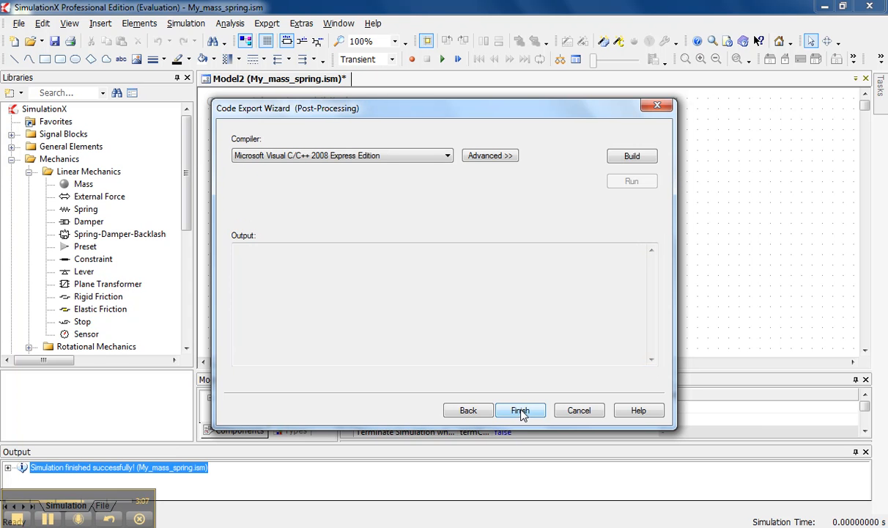
mouse_move(471, 239)
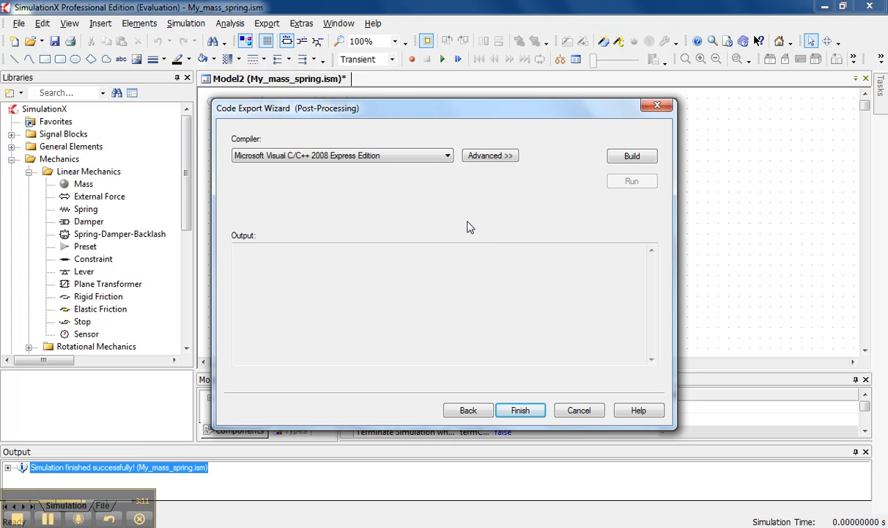
mouse_move(466, 217)
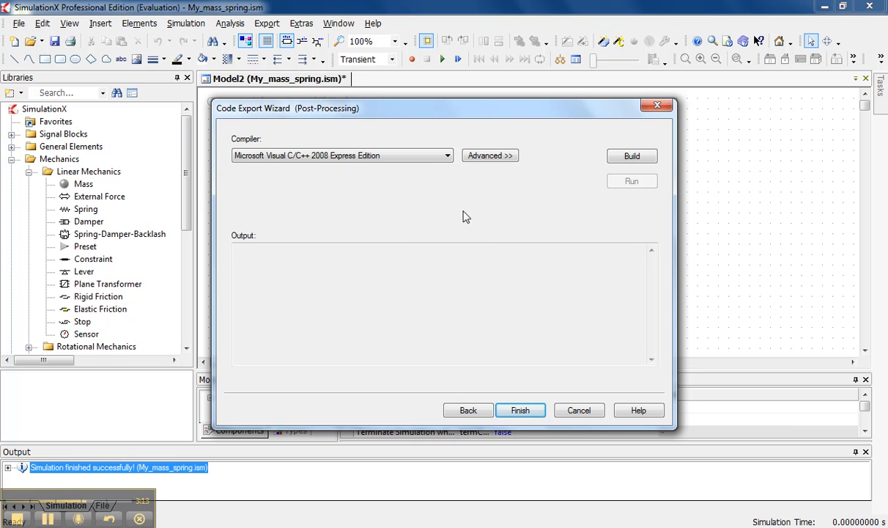
mouse_move(430, 176)
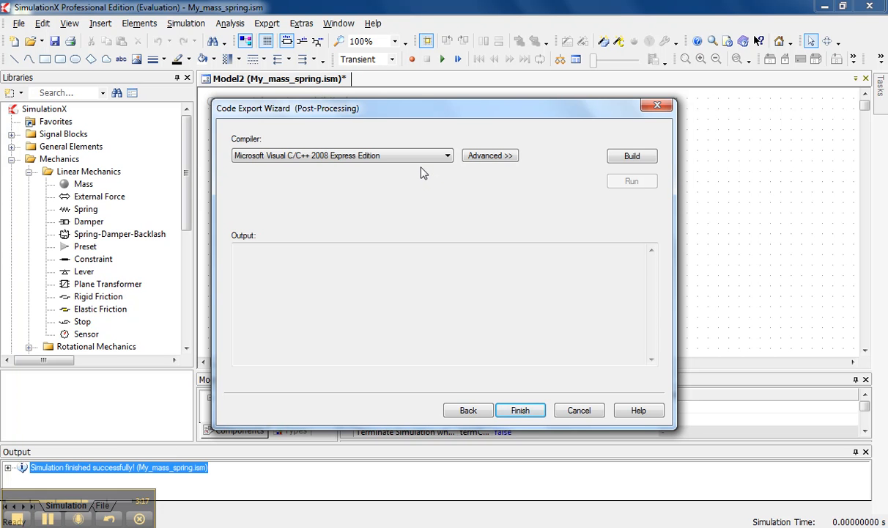
mouse_move(437, 170)
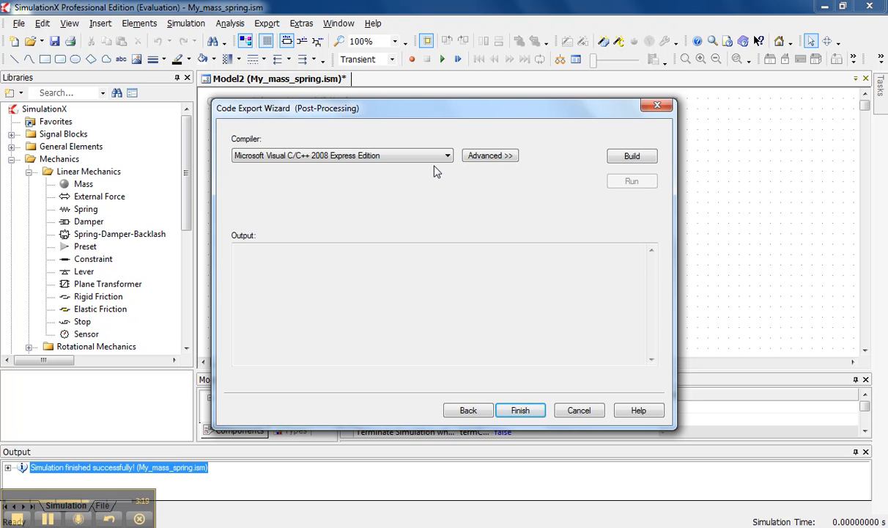
mouse_move(439, 173)
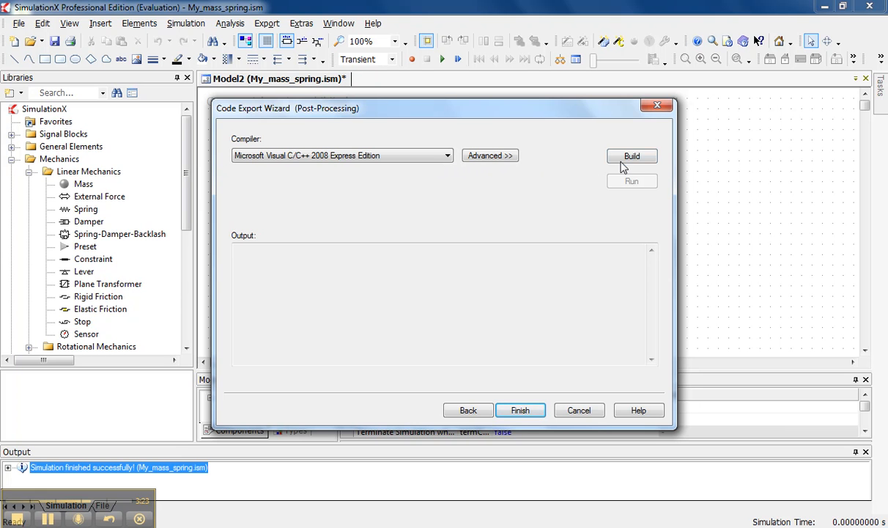
left_click(631, 156)
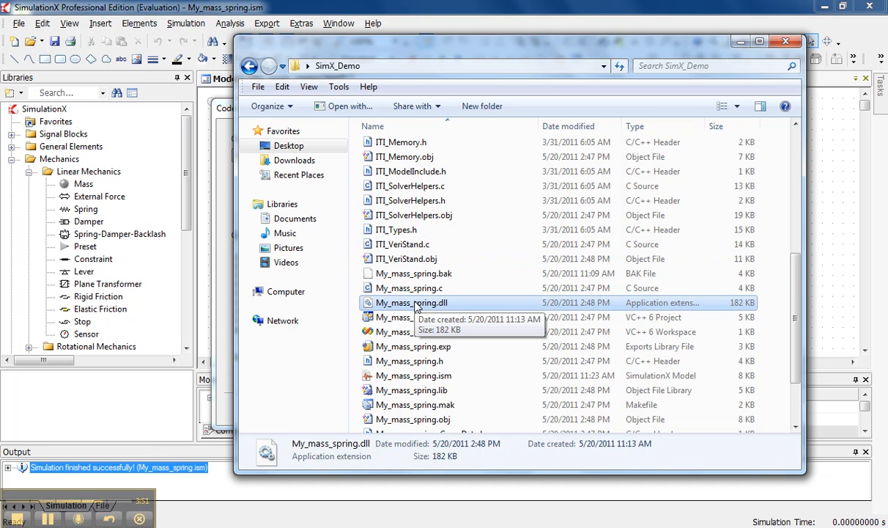
mouse_move(416, 306)
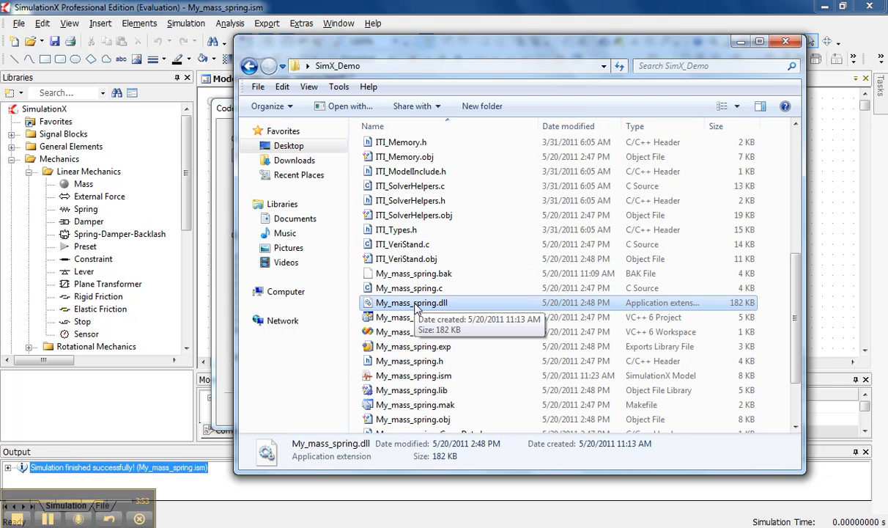